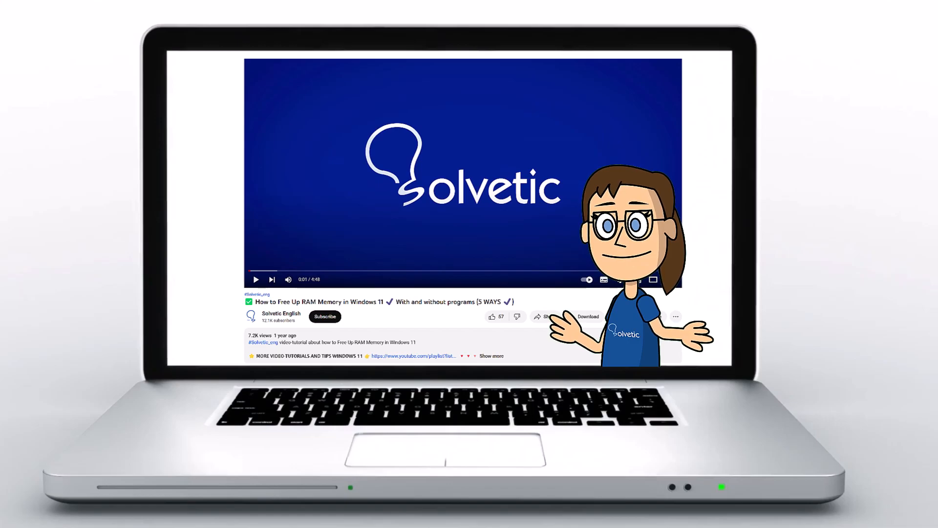
Step: Bring up the desktop's extended context-menu options
{"action": "left_click", "coordinate": [492, 356]}
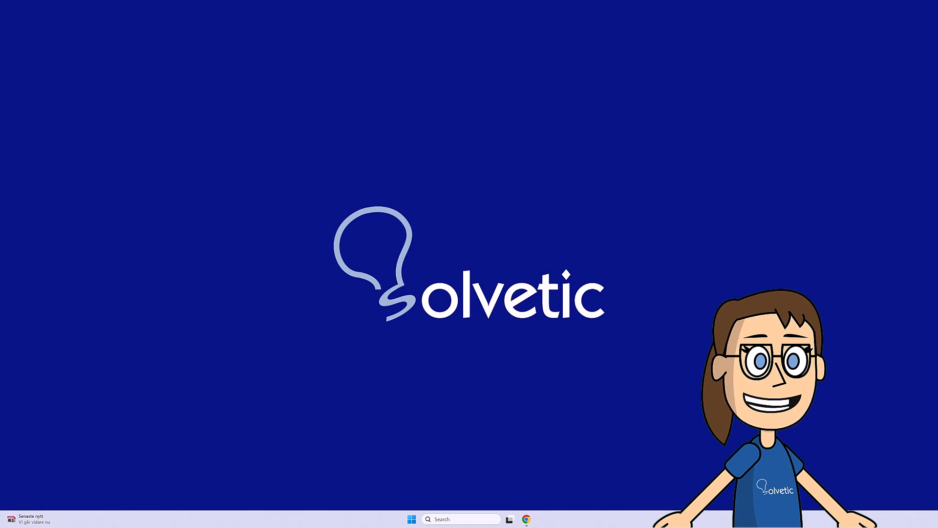
{"action": "right_click", "coordinate": [440, 79]}
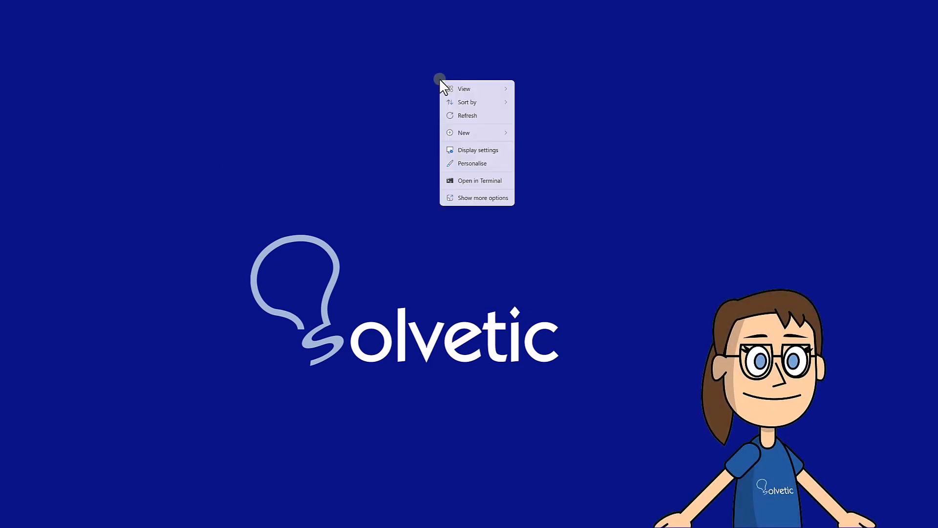
{"action": "mouse_move", "coordinate": [470, 200]}
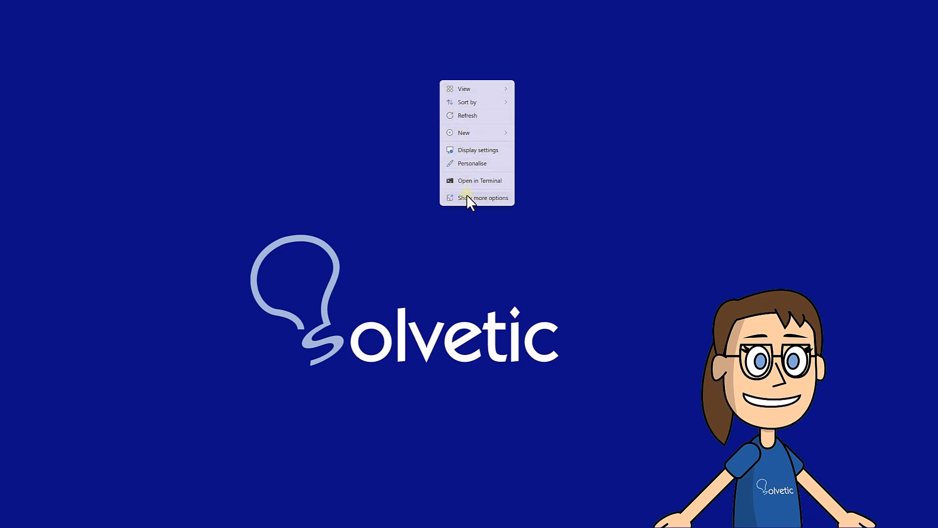
{"action": "left_click", "coordinate": [482, 197]}
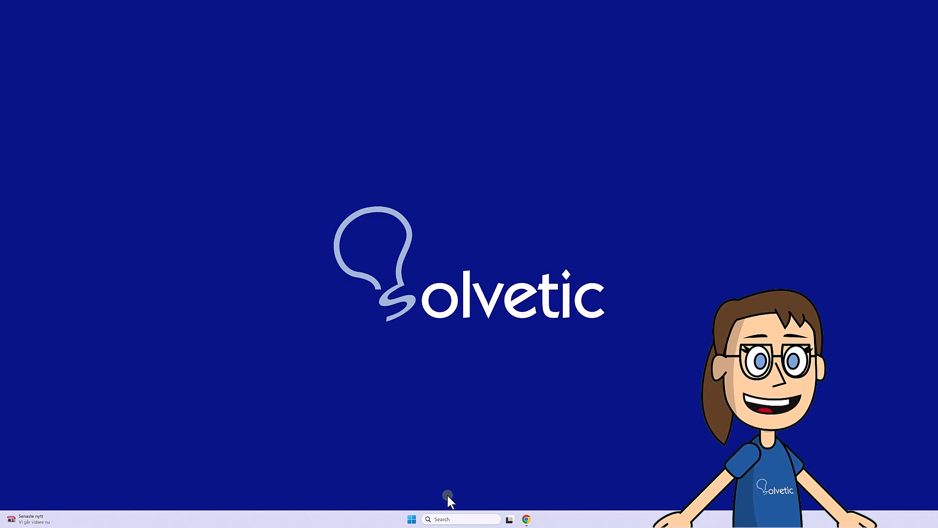
Step: Launch Services from search and restart the NVIDIA Display Container LS service
{"action": "left_click", "coordinate": [461, 519]}
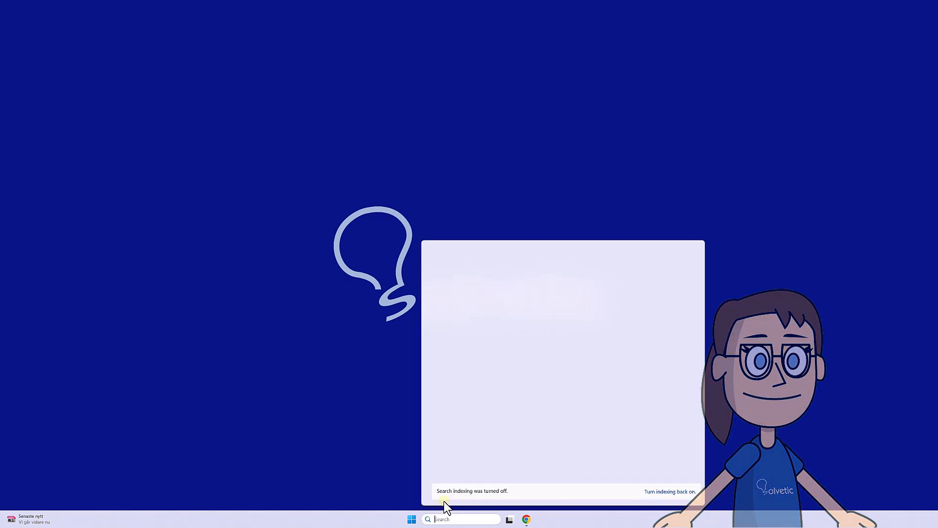
{"action": "type", "text": "erving goffman"}
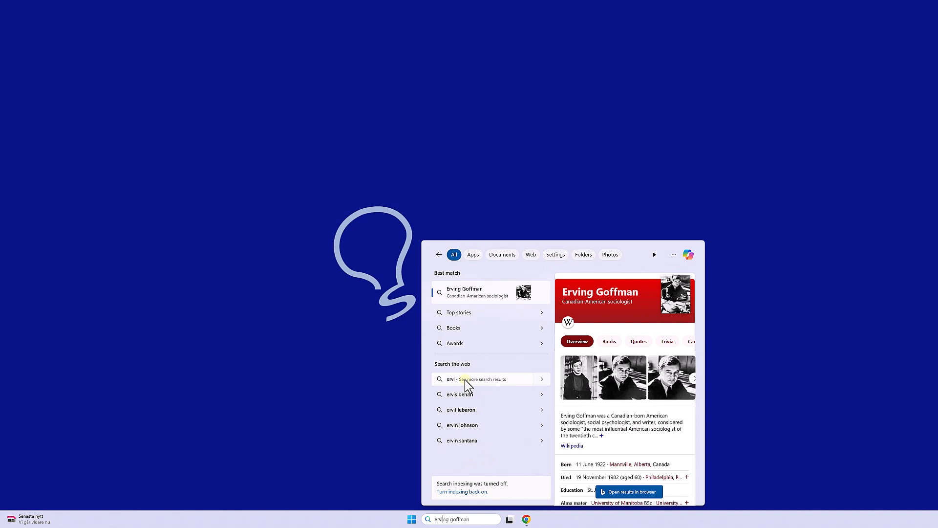
{"action": "type", "text": "service"}
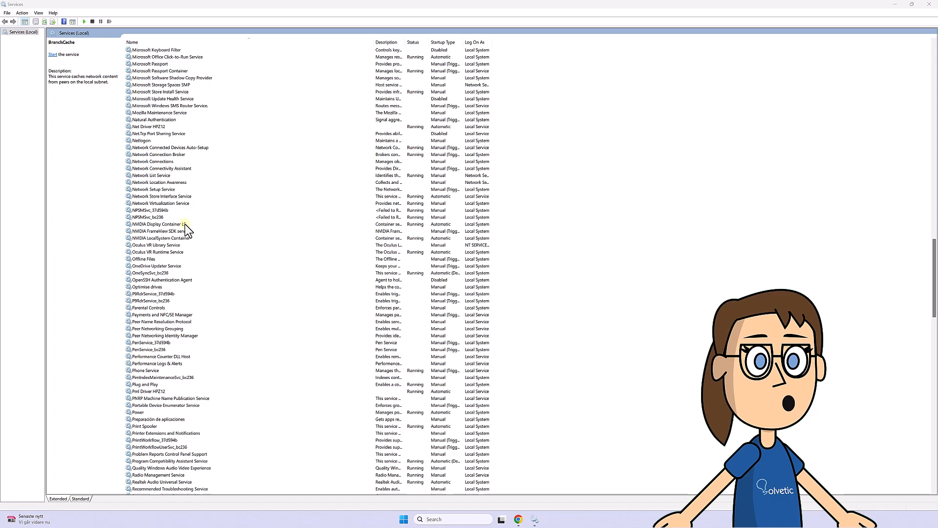
{"action": "left_click", "coordinate": [159, 224]}
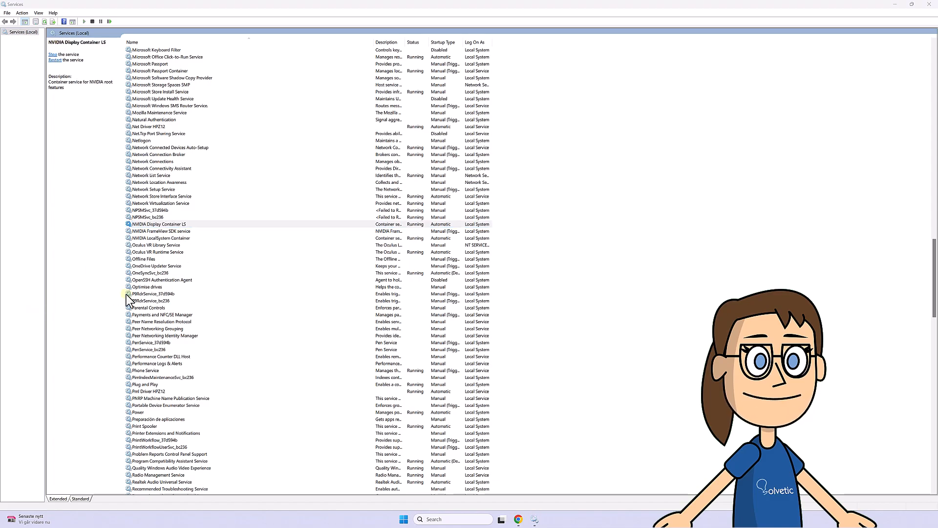
{"action": "right_click", "coordinate": [159, 224]}
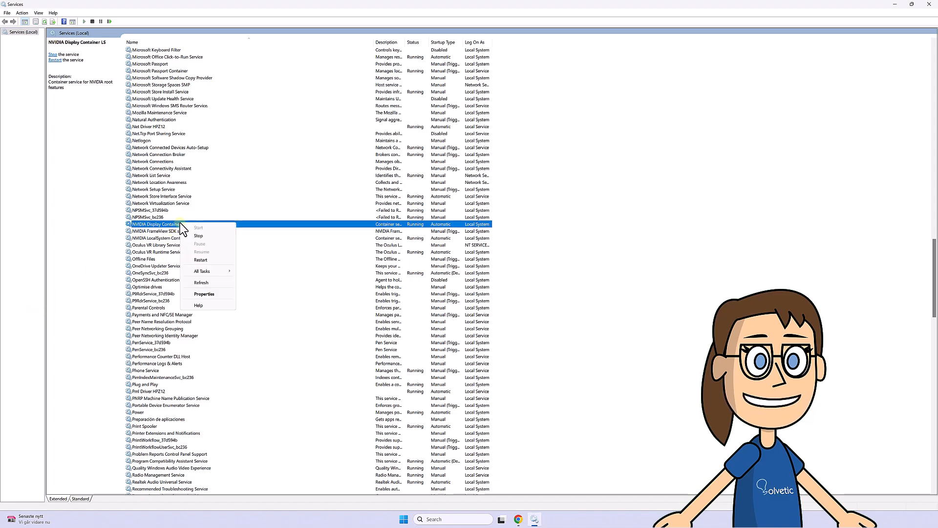
{"action": "mouse_move", "coordinate": [201, 260]}
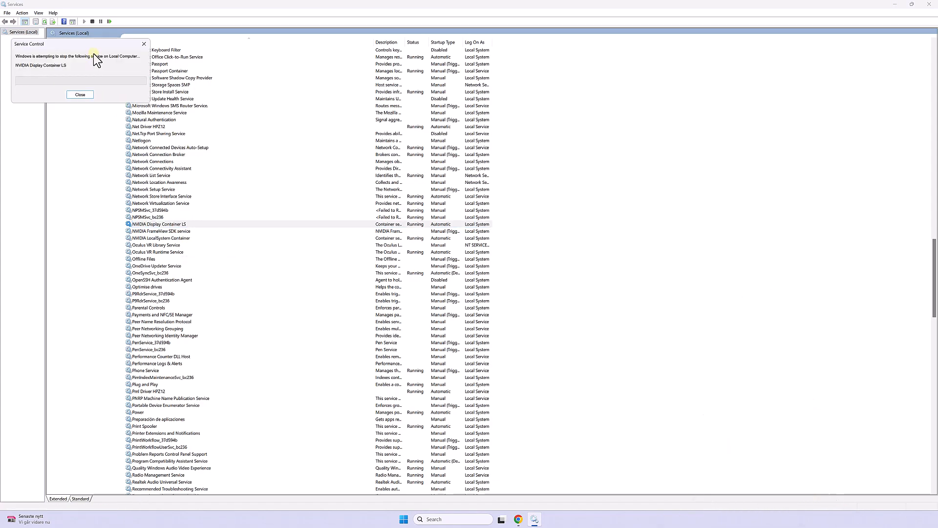
{"action": "left_click", "coordinate": [79, 94]}
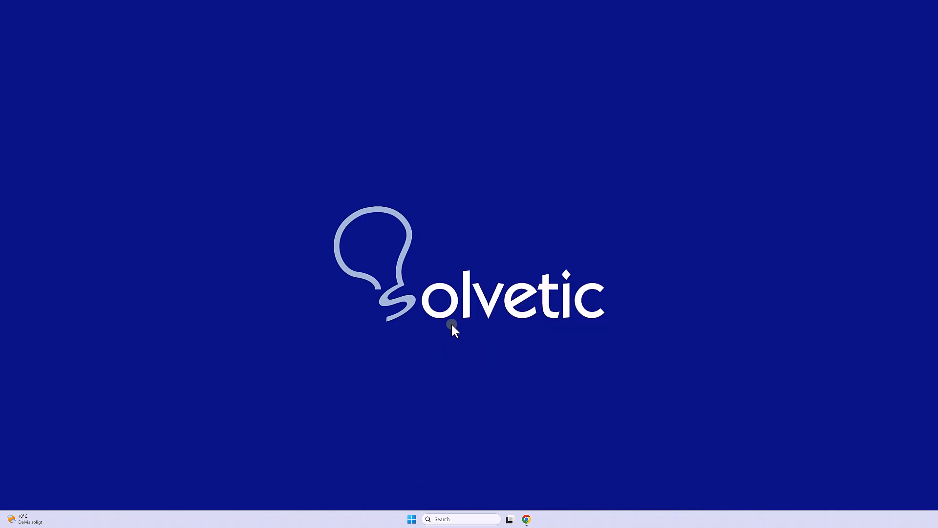
{"action": "mouse_move", "coordinate": [439, 281]}
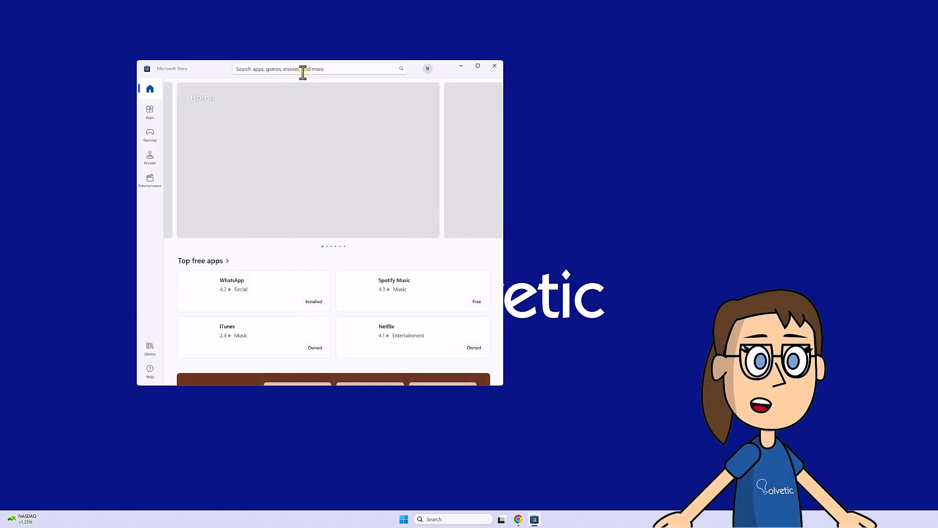
Step: Search Microsoft Store for 'nvidia' and launch the NVIDIA Control Panel listing
{"action": "type", "text": "nvidia"}
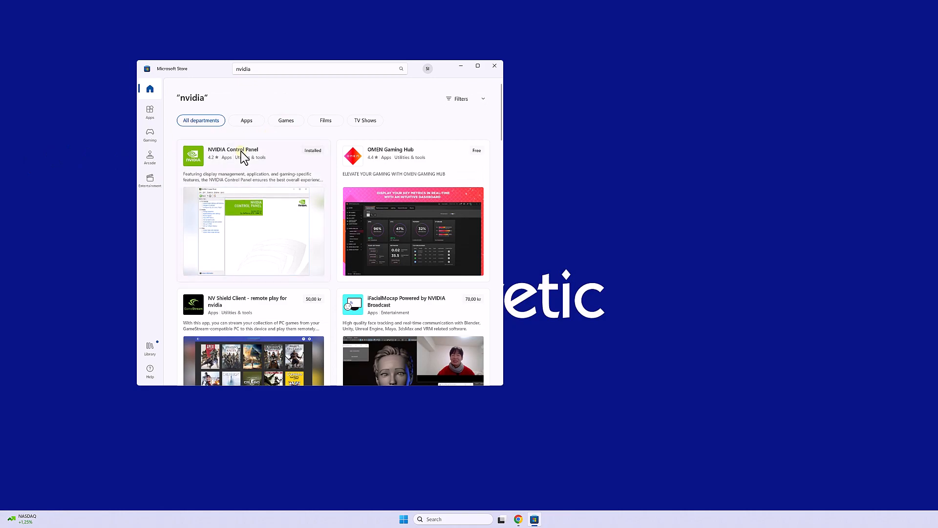
{"action": "left_click", "coordinate": [233, 149]}
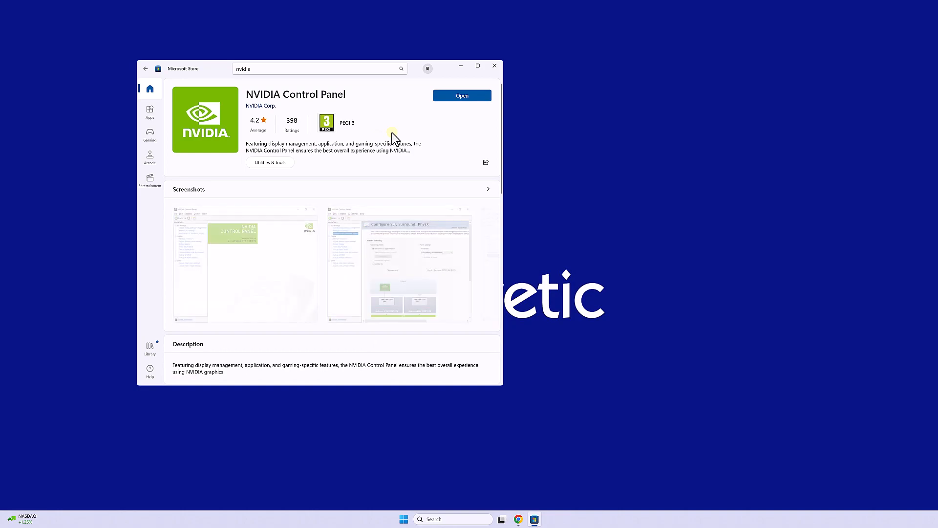
{"action": "mouse_move", "coordinate": [383, 89]}
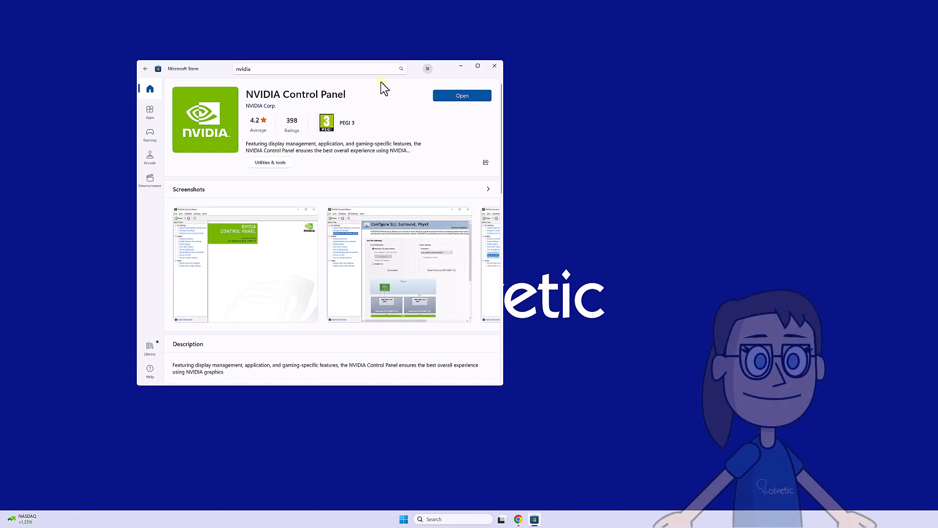
{"action": "mouse_move", "coordinate": [411, 92]}
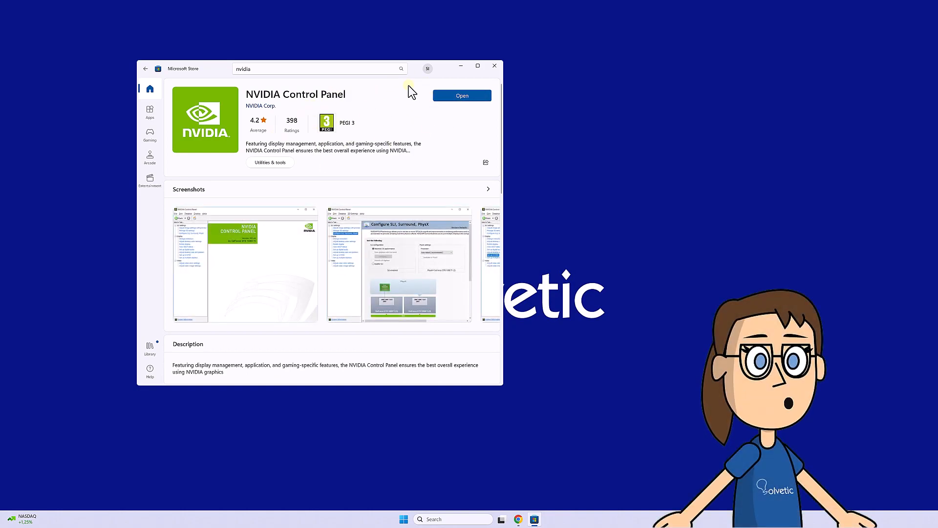
{"action": "mouse_move", "coordinate": [356, 129]}
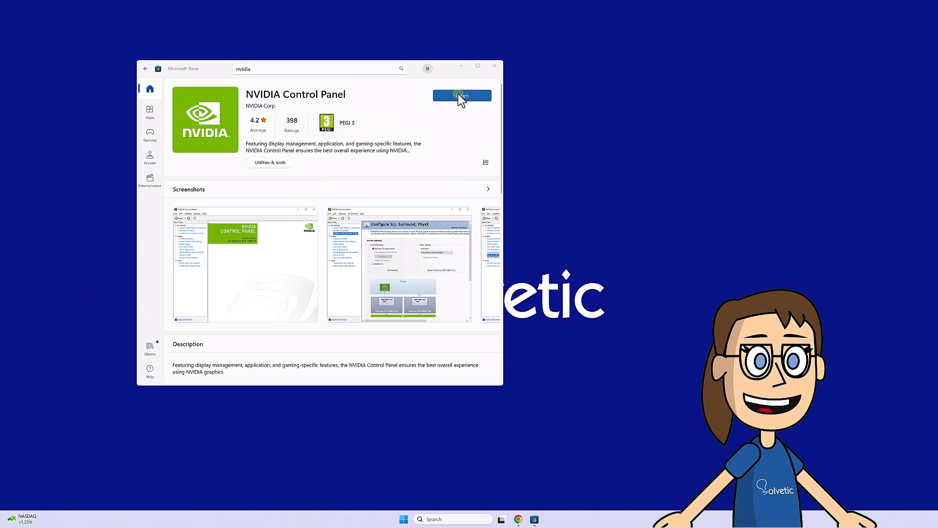
{"action": "left_click", "coordinate": [412, 519]}
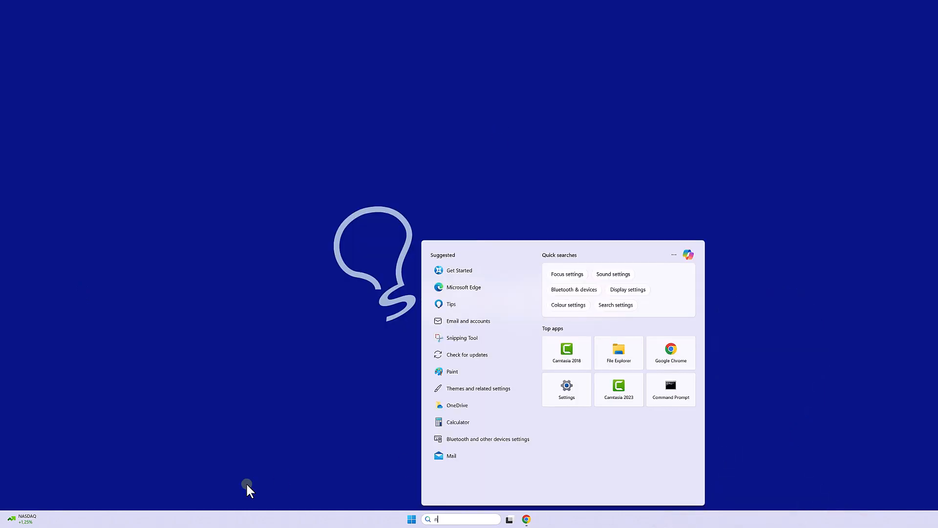
Step: Launch NVIDIA Control Panel from Start search to confirm Manage 3D Settings loads
{"action": "type", "text": "nvidia control panel"}
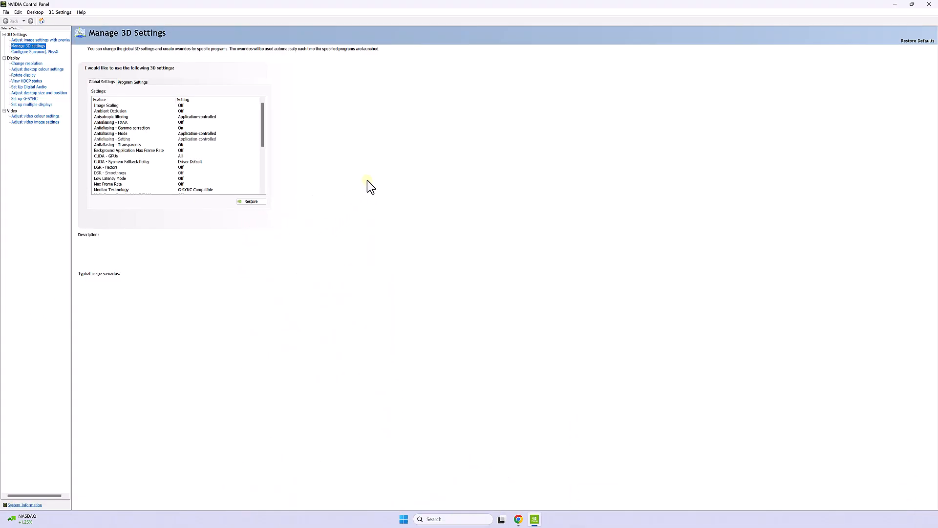
{"action": "left_click", "coordinate": [110, 190]}
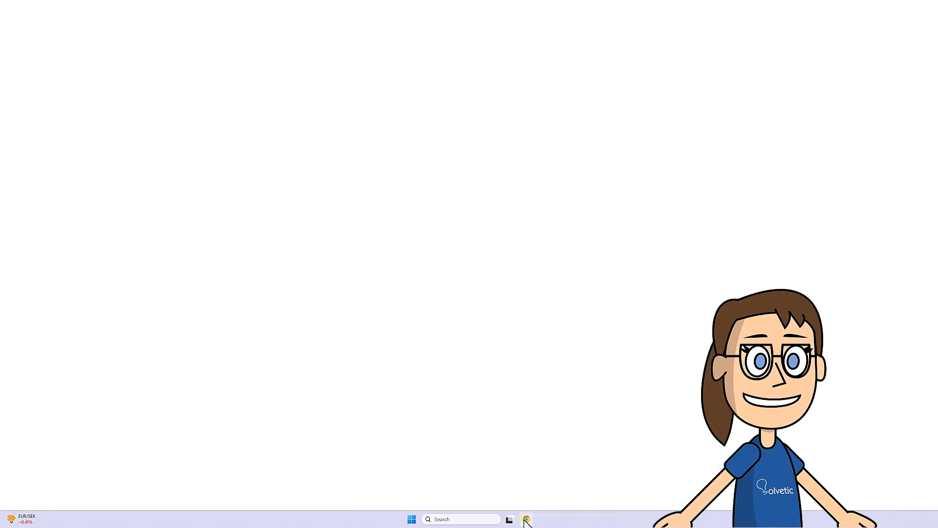
Step: Show the GeForce Experience download page in Chrome, declining push notifications with Not Now
{"action": "left_click", "coordinate": [525, 519]}
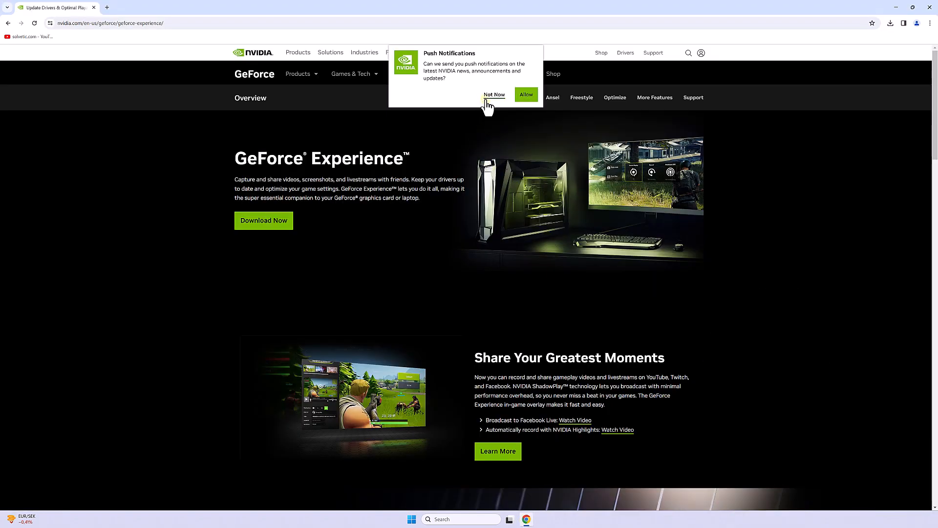
{"action": "left_click", "coordinate": [493, 94]}
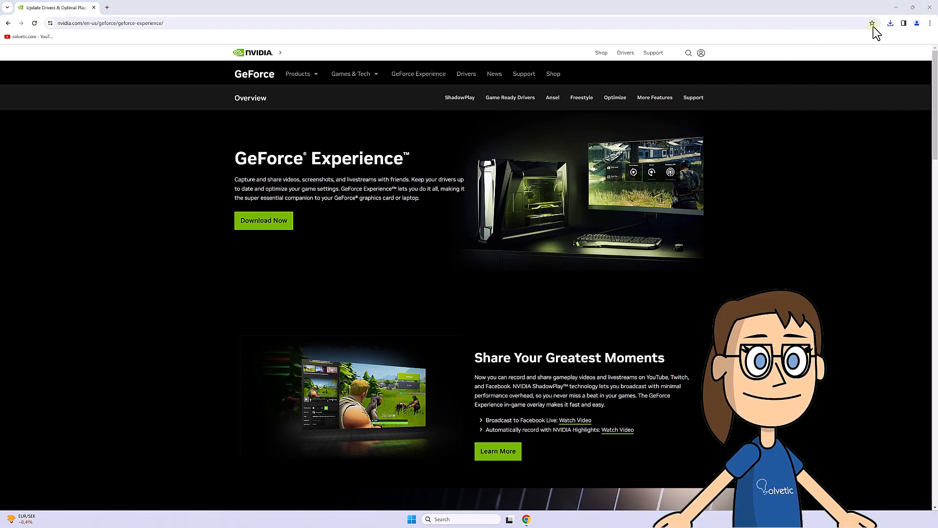
{"action": "left_click", "coordinate": [890, 22]}
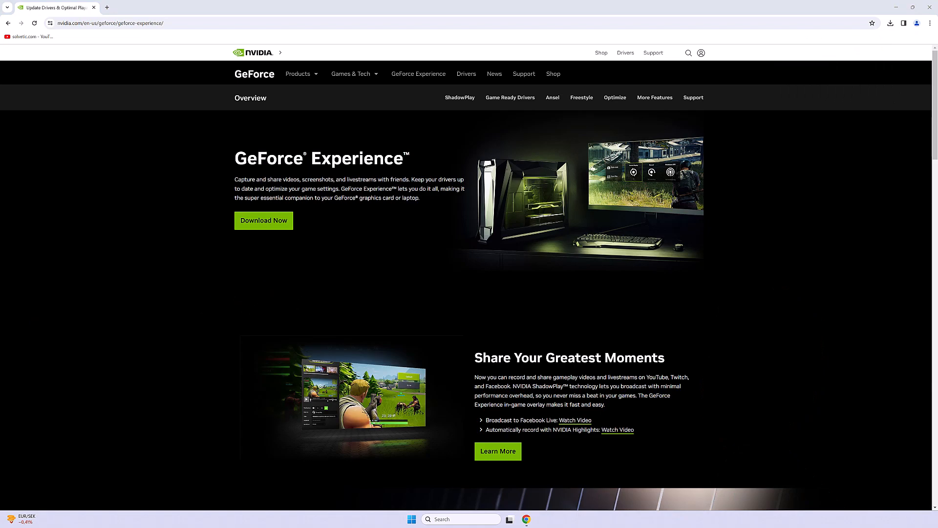
Step: Install GeForce Experience 3.27.0.120 via Agree and Install, choosing Restart Later
{"action": "left_click", "coordinate": [263, 220]}
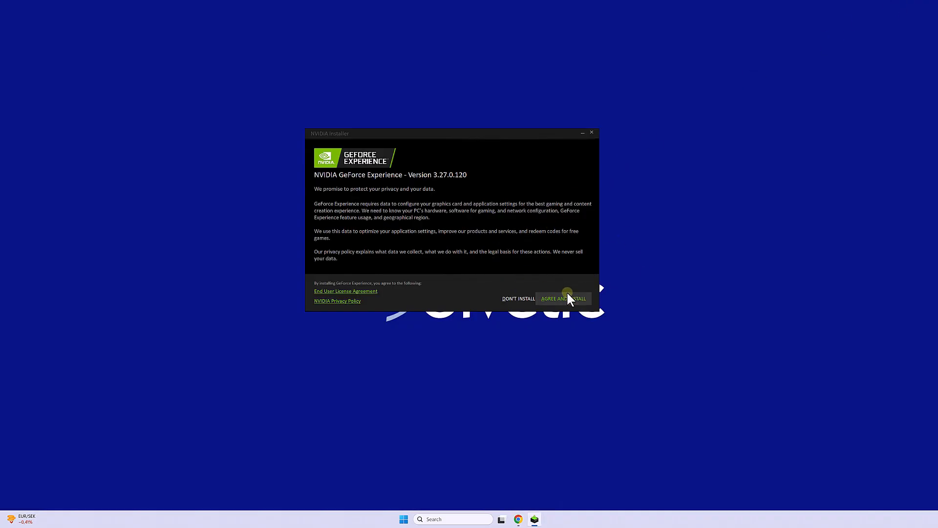
{"action": "left_click", "coordinate": [563, 298]}
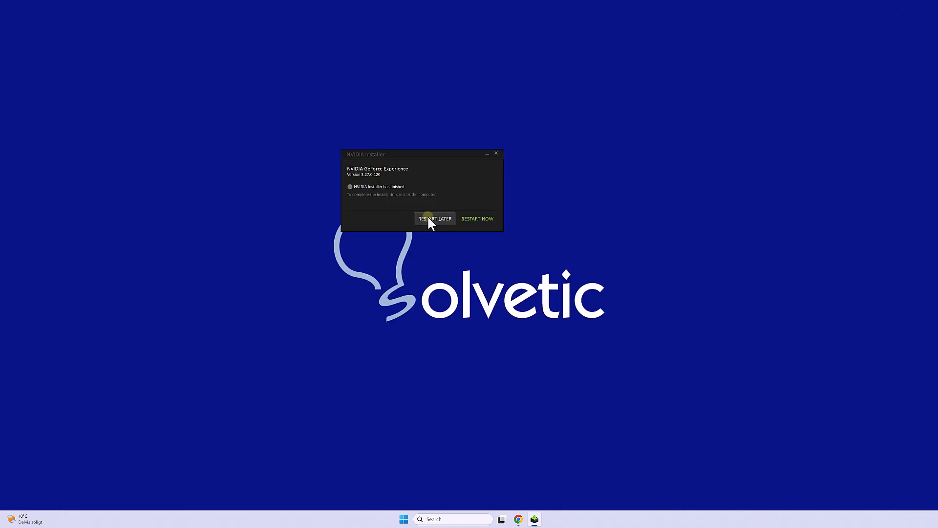
{"action": "left_click", "coordinate": [434, 218]}
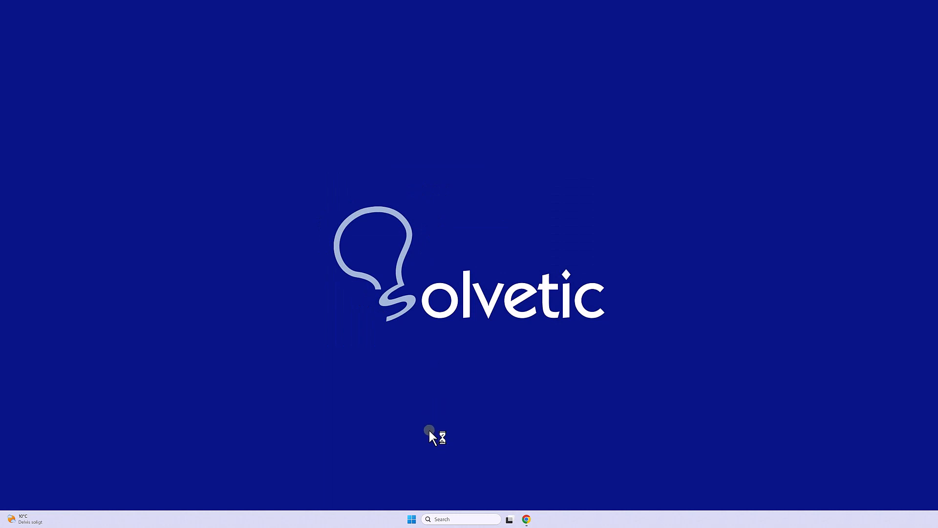
{"action": "mouse_move", "coordinate": [449, 519]}
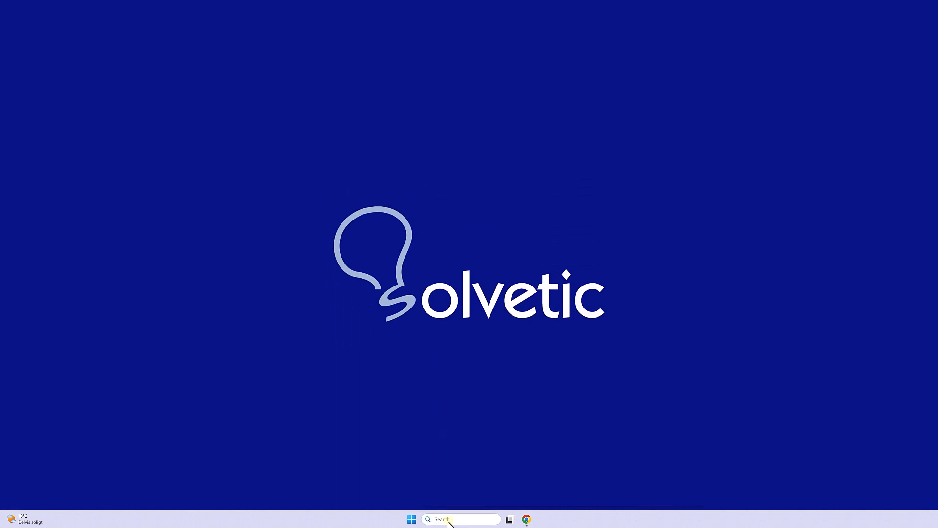